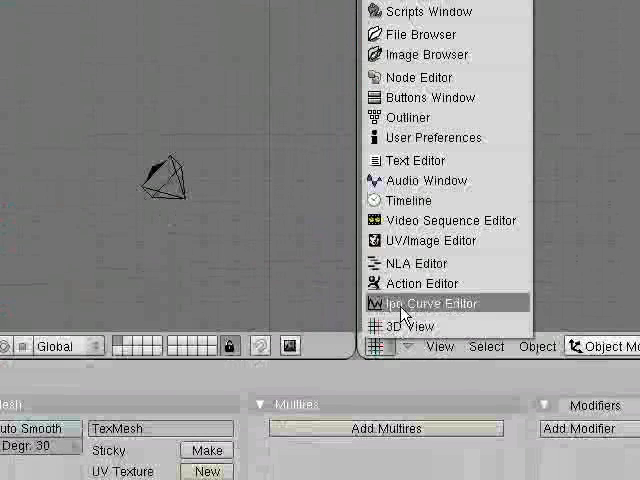
- Switch the right pane to the UV/Image Editor and choose Image > Open
click(465, 346)
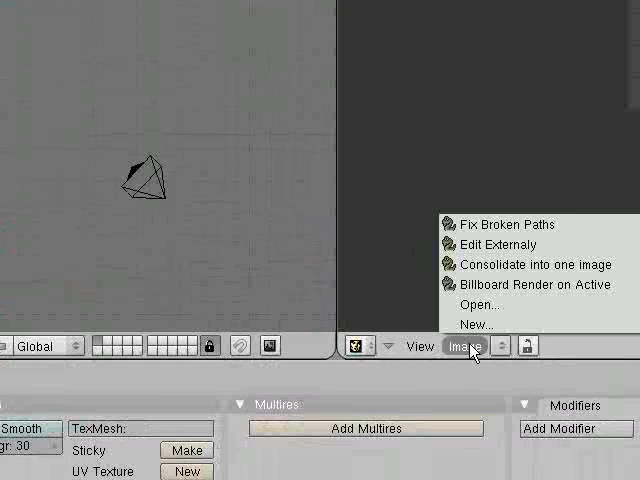
click(480, 305)
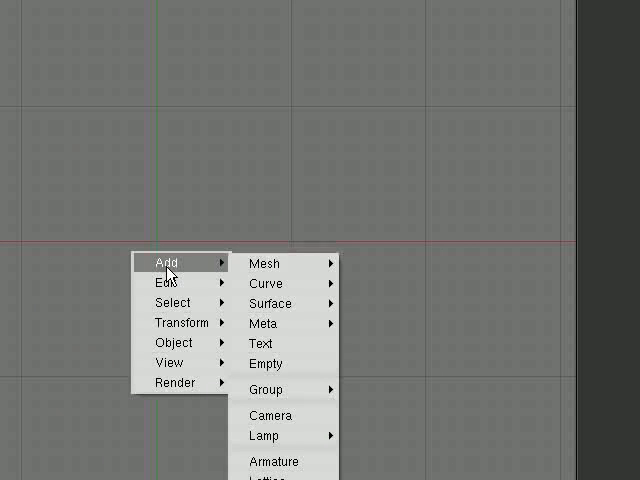
- Add a Plane from the Mesh primitives and place it at the origin
click(265, 263)
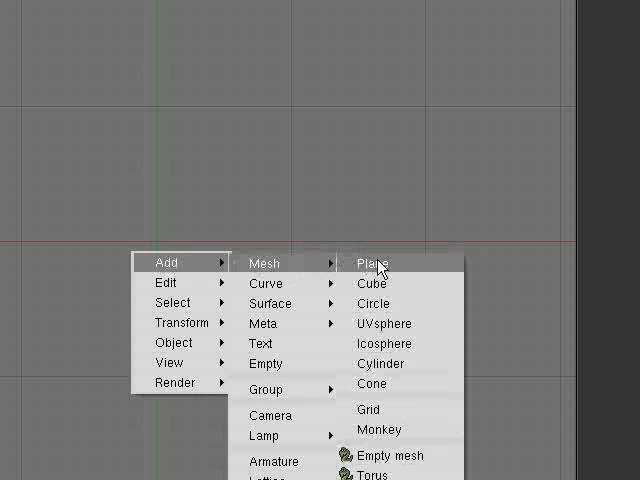
click(375, 263)
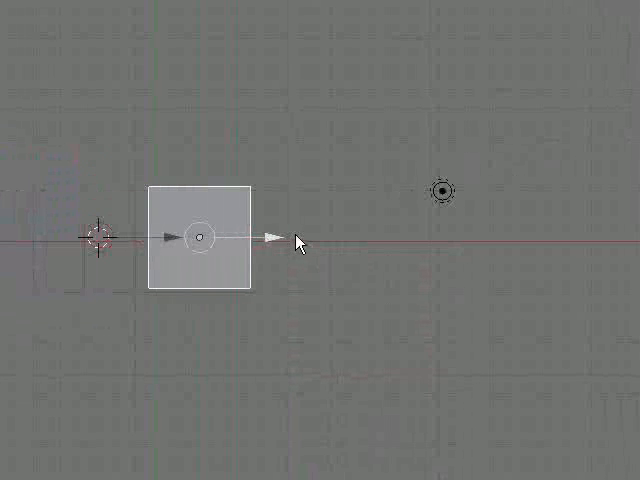
click(205, 237)
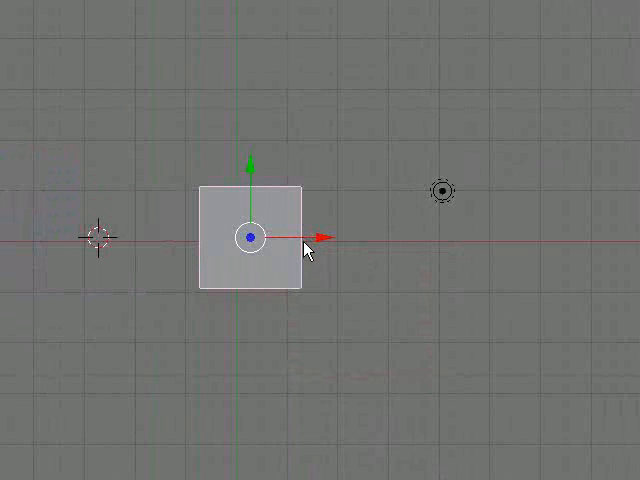
click(250, 238)
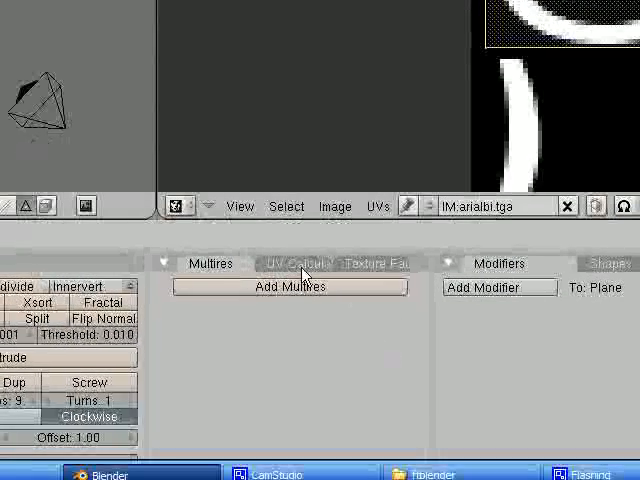
- Enable Text mode in the plane's Texture Face settings so it shows the '@' glyph
click(375, 263)
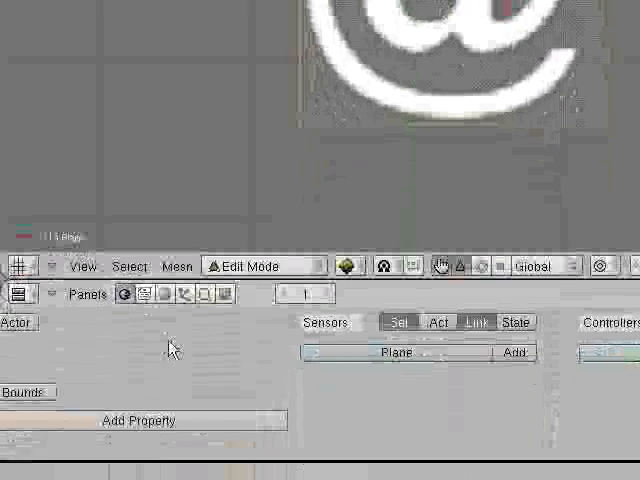
- Add a game property named Text, change its type to String, and begin entering 'World'
click(138, 420)
text(Tex)
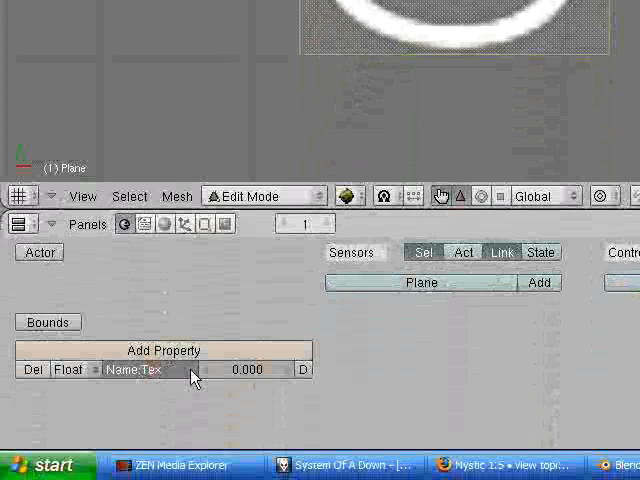
text(t)
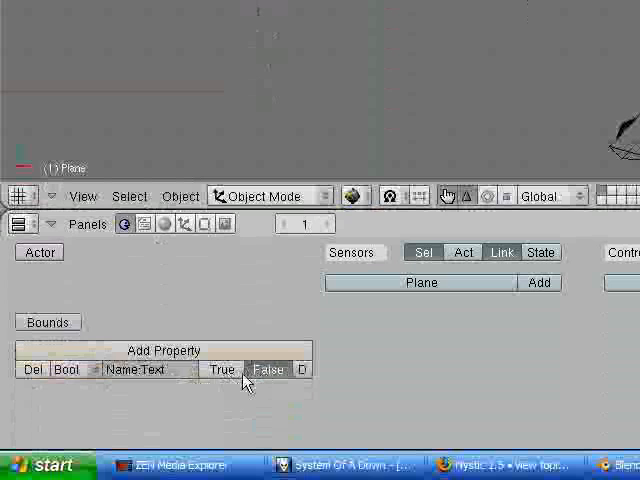
click(68, 369)
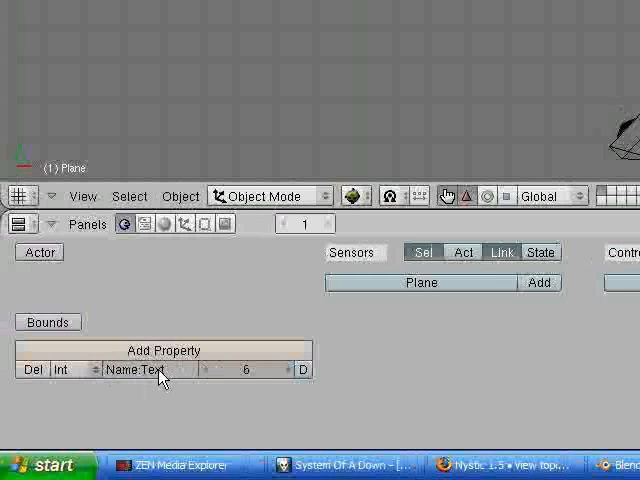
click(62, 369)
text(He)
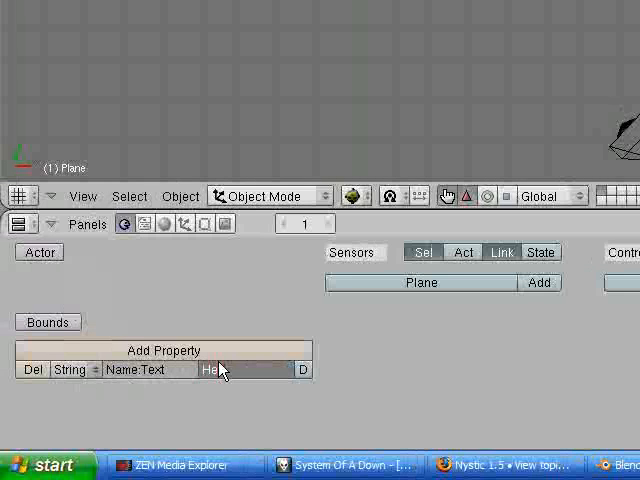
text(World)
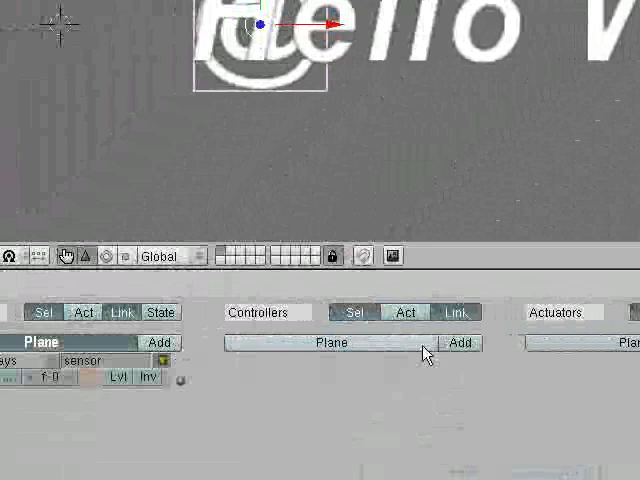
- Add a logic controller to the plane alongside its Always sensor
click(458, 343)
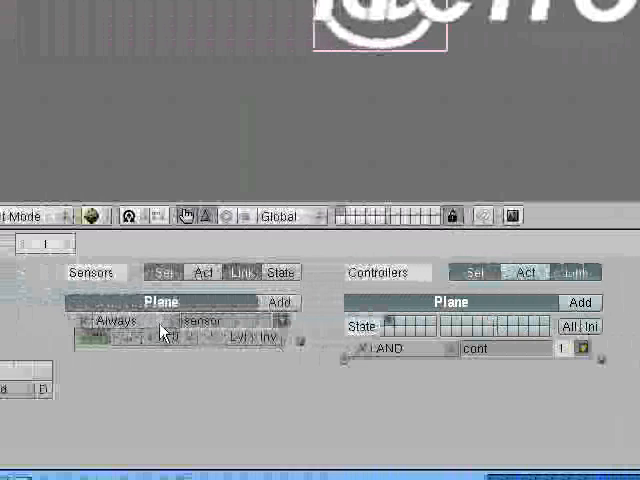
- Change the sensor to a Keyboard sensor and add a second game property
click(122, 322)
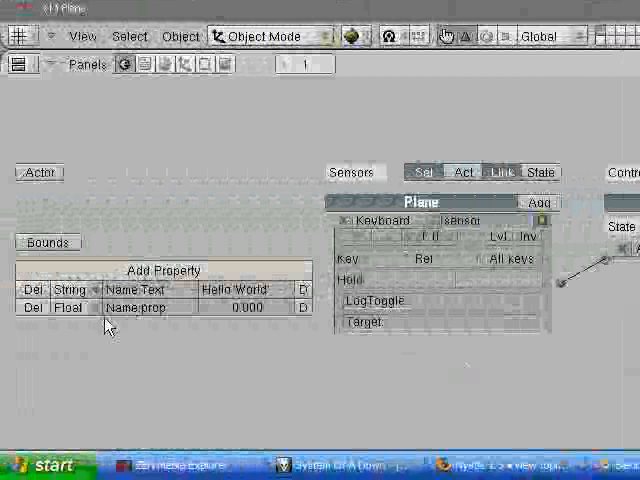
click(70, 307)
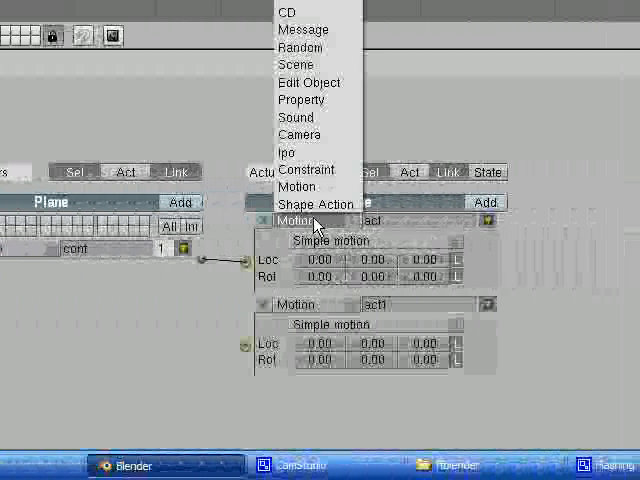
- Make the Property actuator assign Text2 to Text, and the second actuator a State actuator
click(303, 99)
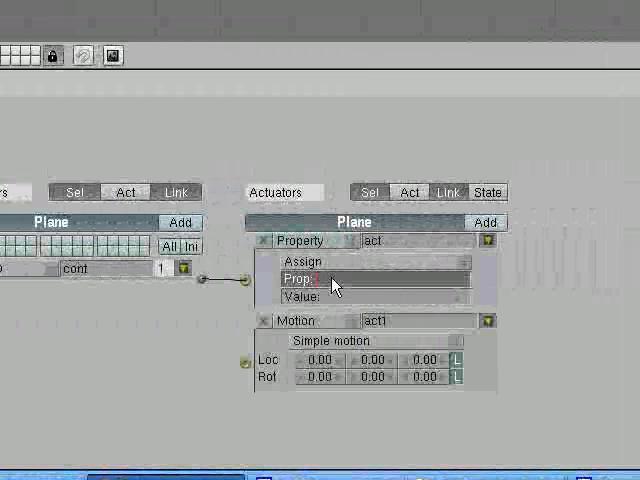
text(Text)
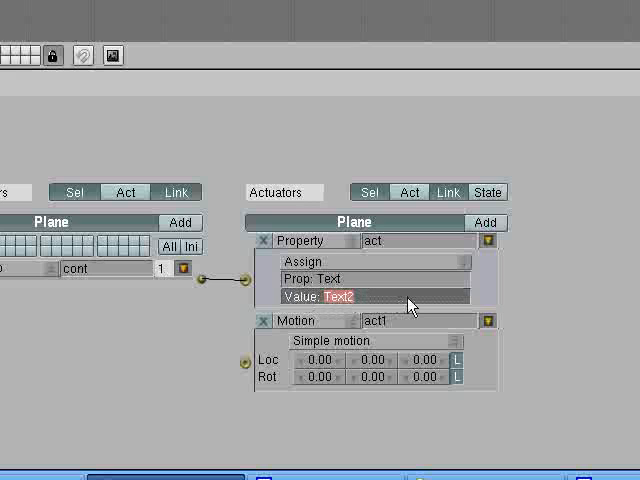
mouse_move(360, 299)
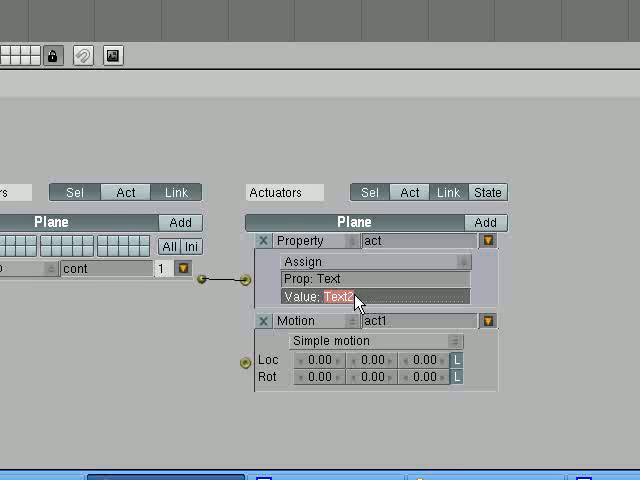
mouse_move(356, 303)
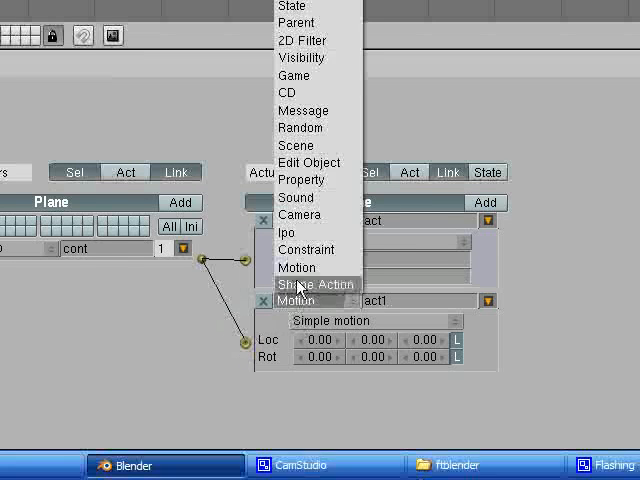
click(302, 180)
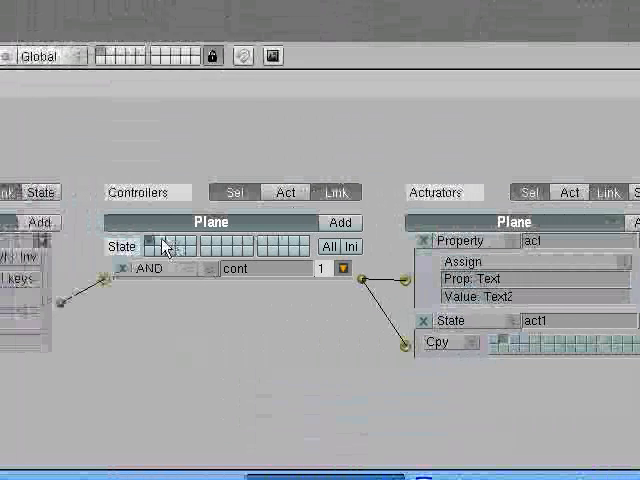
click(121, 268)
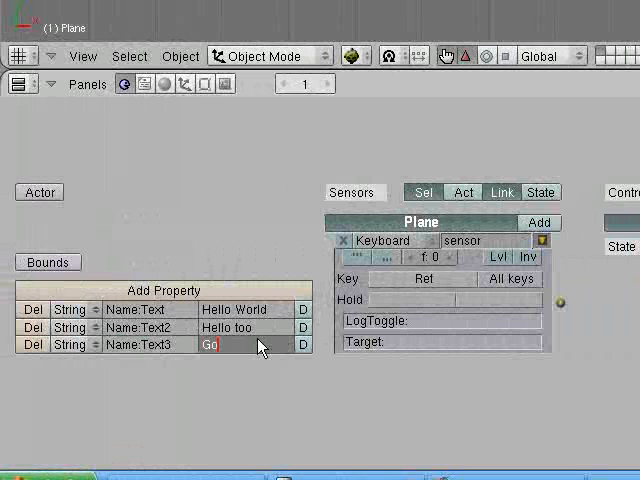
- Give Text3 the value 'Goodbye', then add controller cont1 and actuator act2
text(Goodbye)
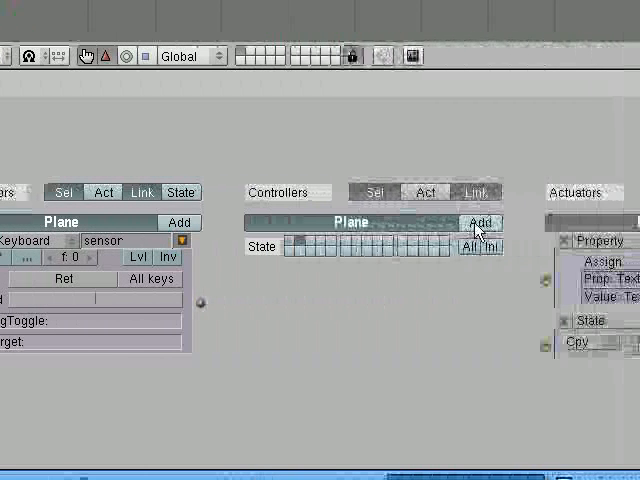
click(481, 222)
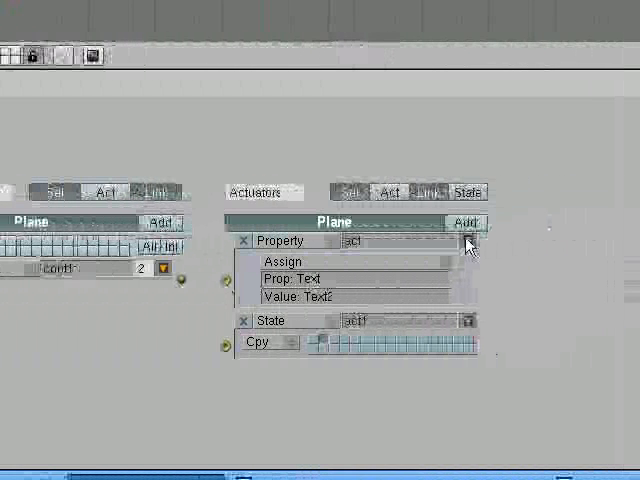
click(469, 240)
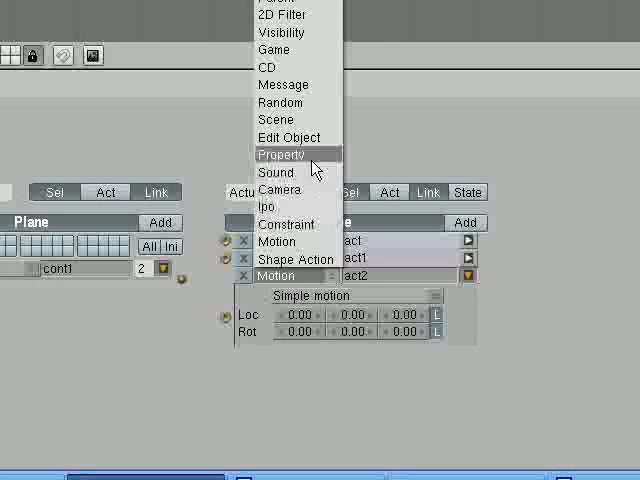
- Make act2 a Property actuator assigning Text3 to the Text property
click(283, 154)
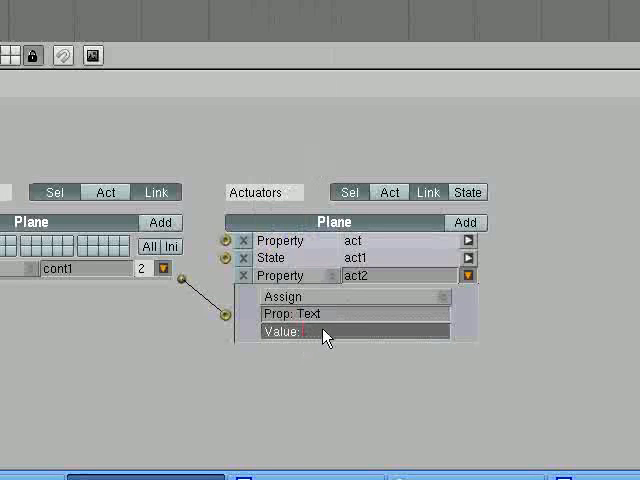
text(Text3)
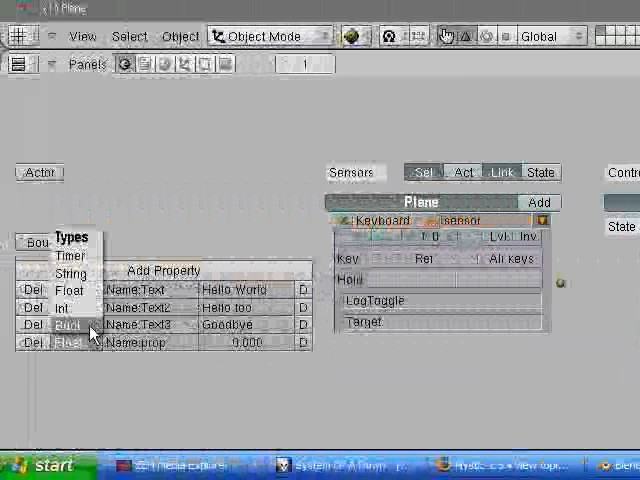
- Set the fourth property's type to String with the value 'Cya'
click(71, 271)
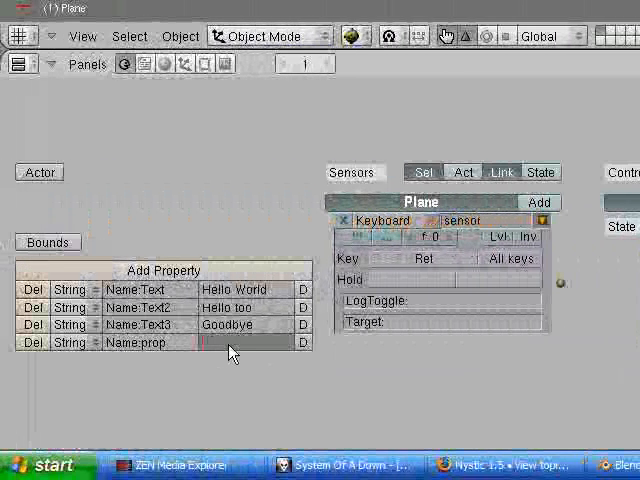
text(Cya)
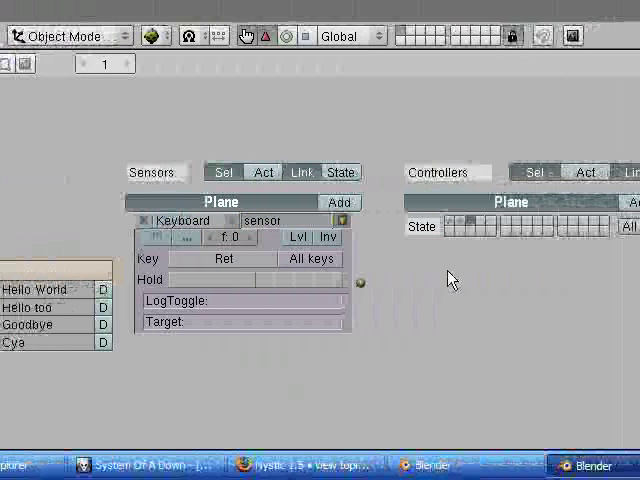
mouse_move(430, 282)
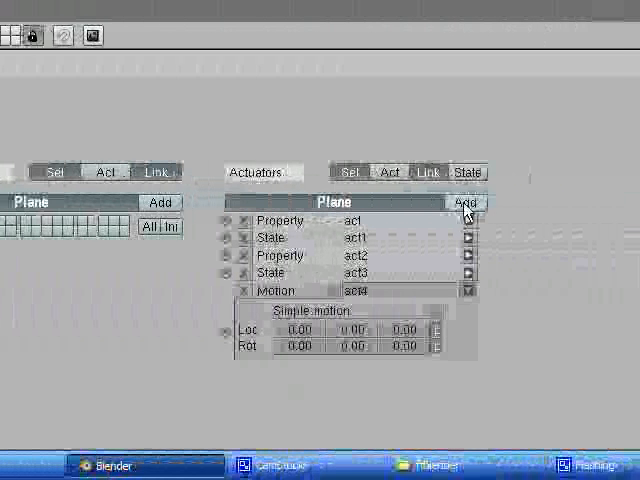
- Add actuators act4 and act5 to the Plane, making act4 a Property actuator assigning Text
click(466, 202)
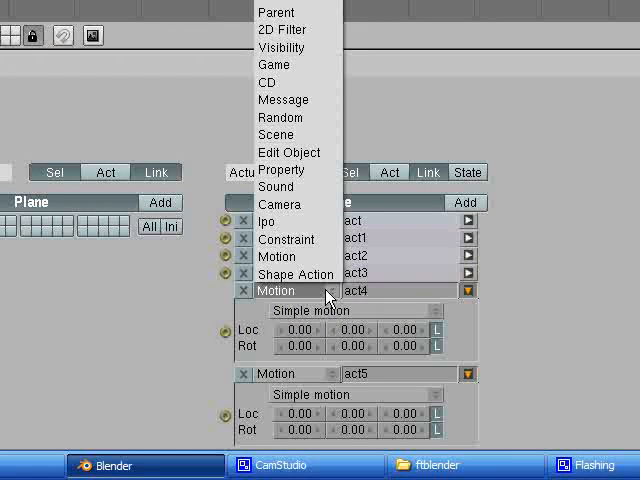
mouse_move(278, 187)
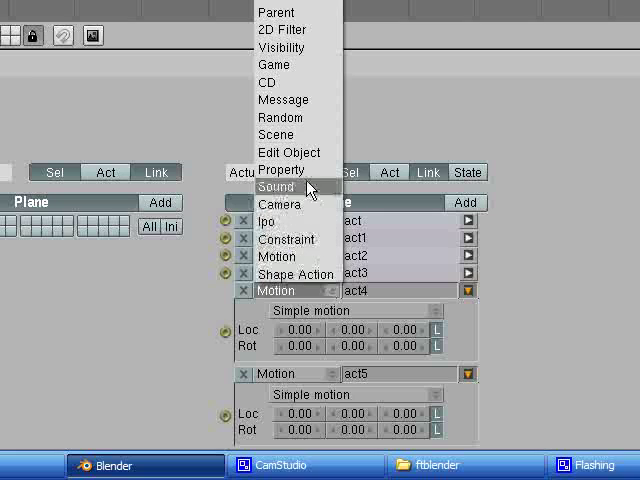
click(281, 169)
text(Text)
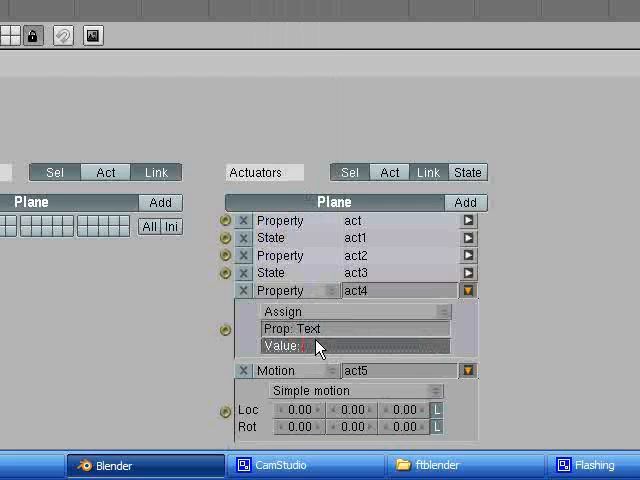
text(pr)
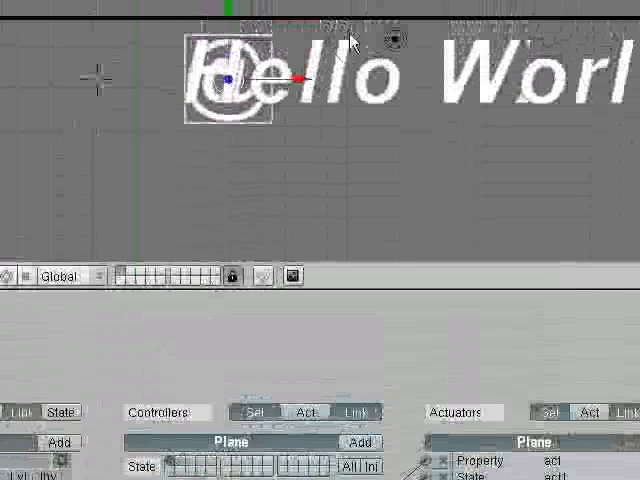
- Start the game engine with P to test the text cycling to 'Hello too'
key(p)
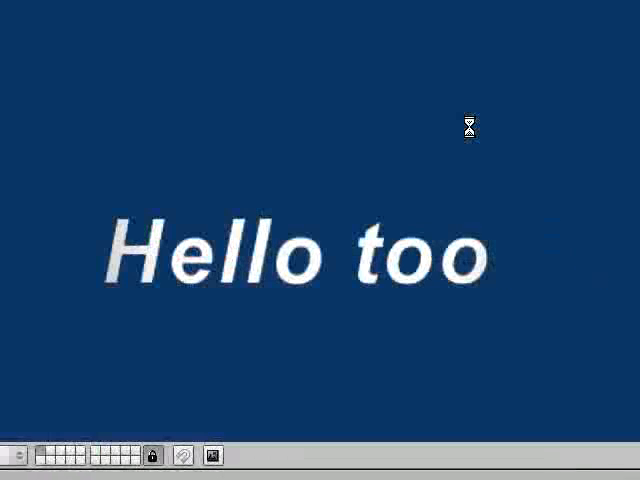